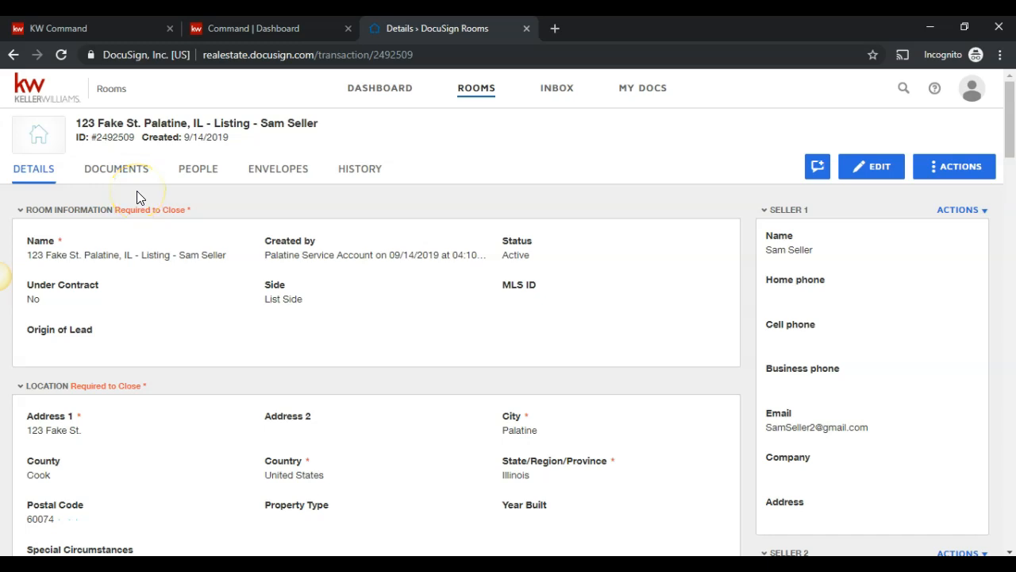
{"action": "mouse_move", "coordinate": [116, 169]}
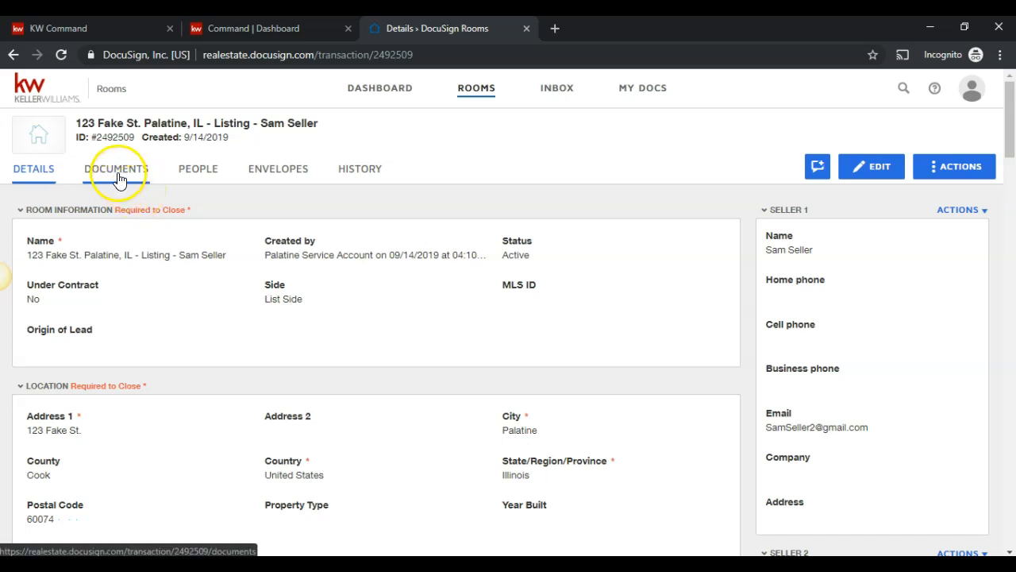
Step: Show the four forms stored in the 123 Fake St. Palatine room's Documents tab
{"action": "left_click", "coordinate": [116, 169]}
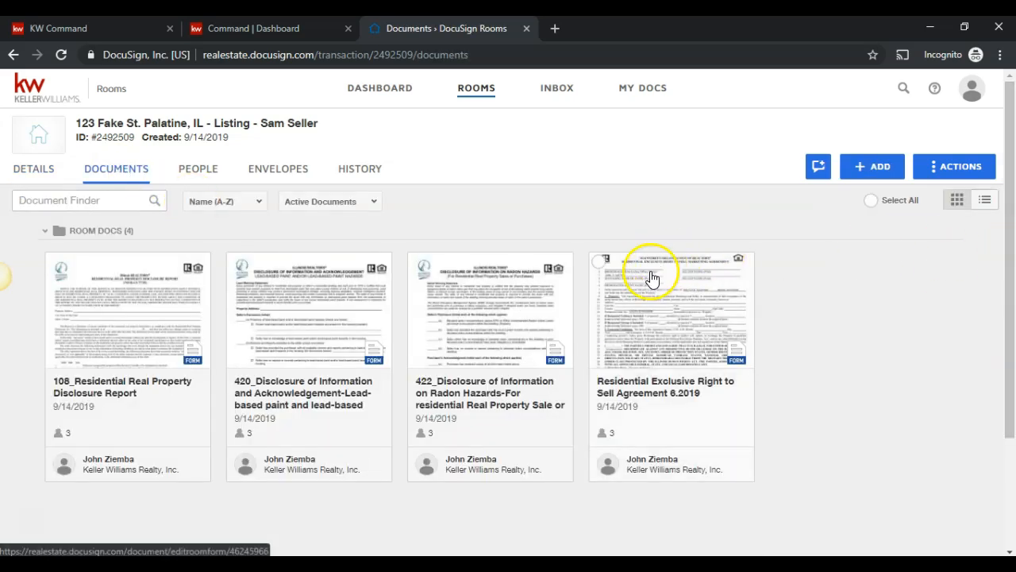
{"action": "mouse_move", "coordinate": [597, 269]}
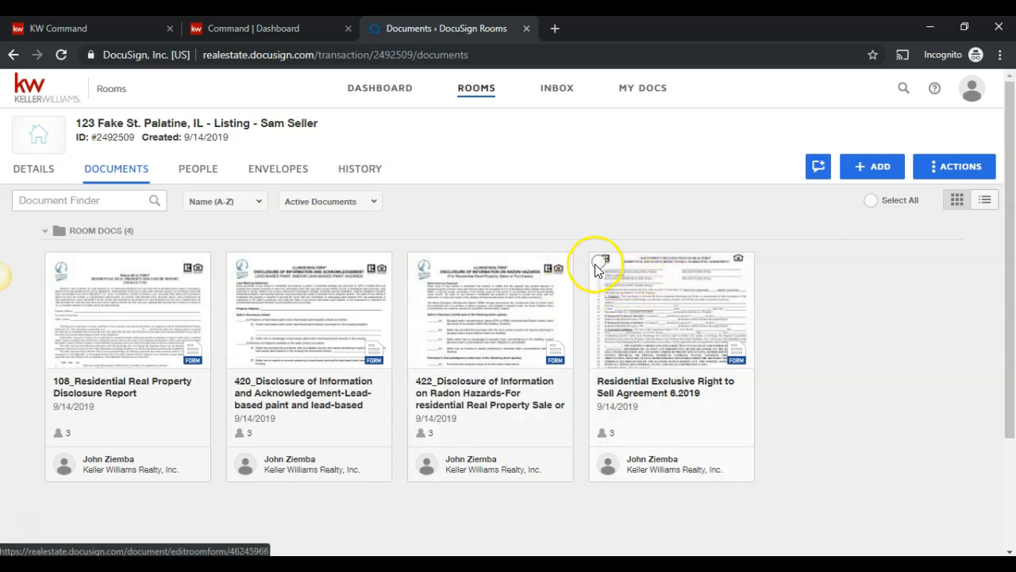
Step: Select the Residential Exclusive Right to Sell Agreement 6.2019 card
{"action": "left_click", "coordinate": [601, 261]}
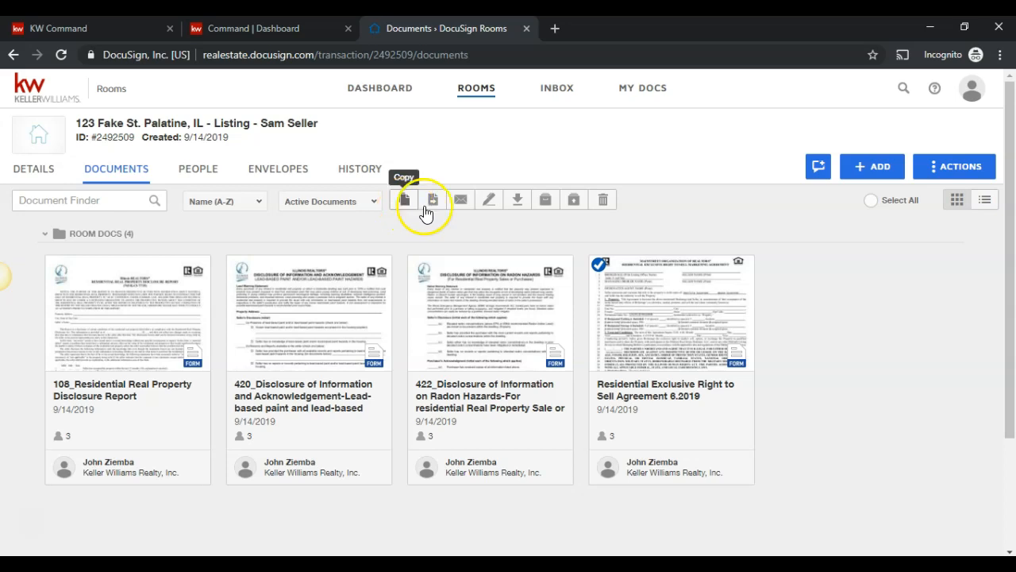
{"action": "mouse_move", "coordinate": [517, 199]}
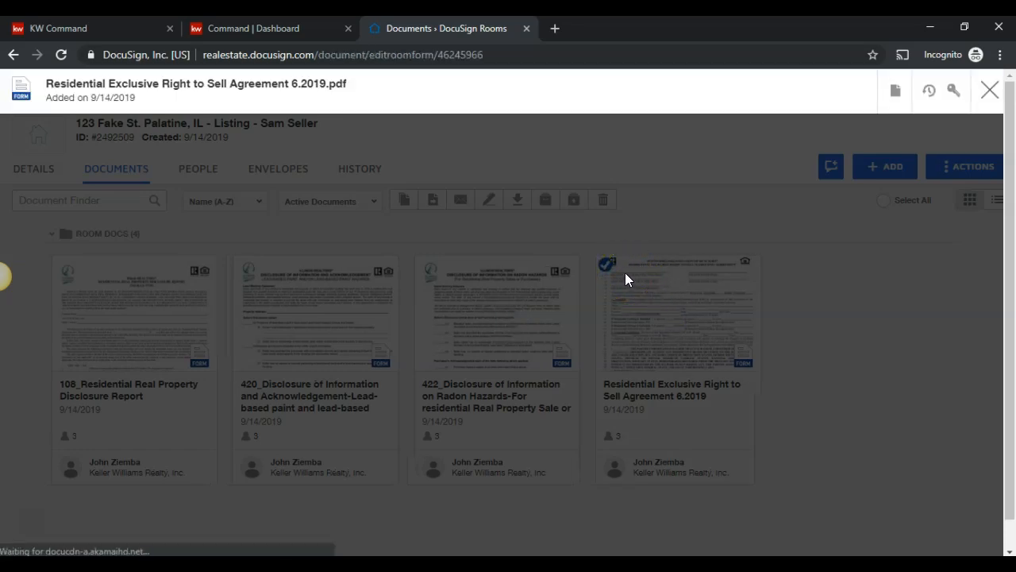
Step: Open the Residential Exclusive Right to Sell Agreement in the form editor and let it load
{"action": "left_click", "coordinate": [675, 313]}
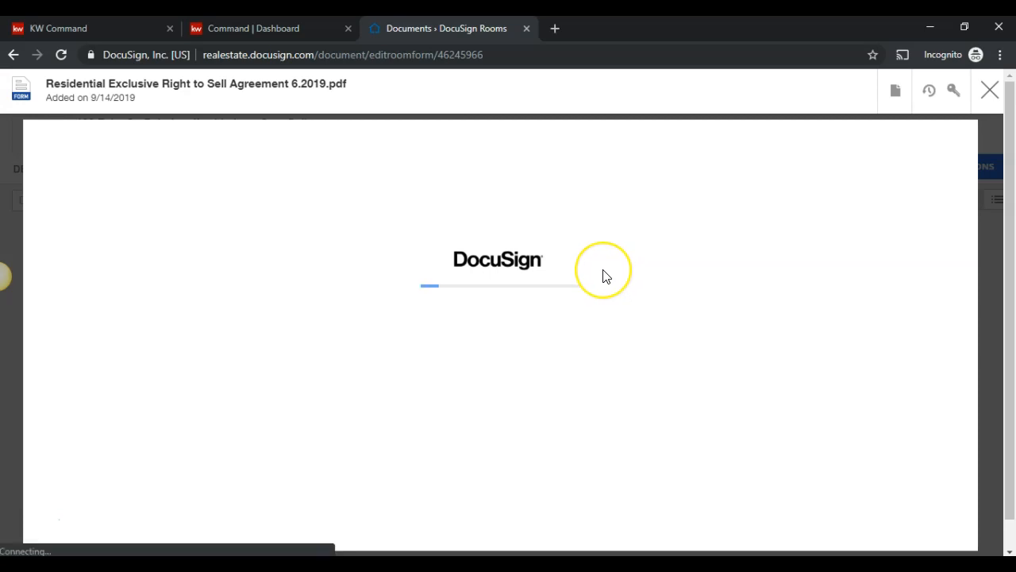
{"action": "mouse_move", "coordinate": [509, 276]}
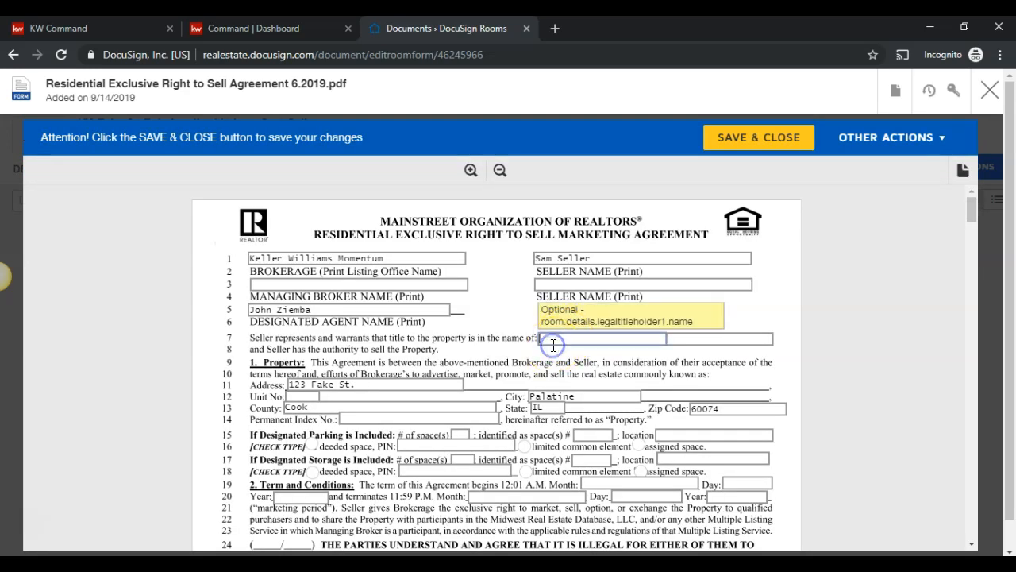
{"action": "type", "text": "Sam Seller"}
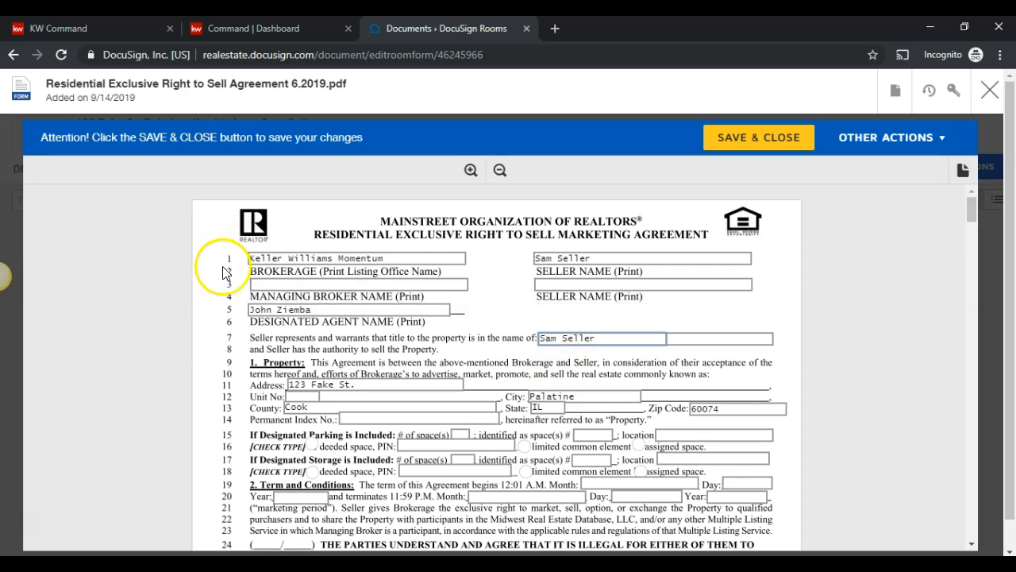
{"action": "type", "text": "Lisa A."}
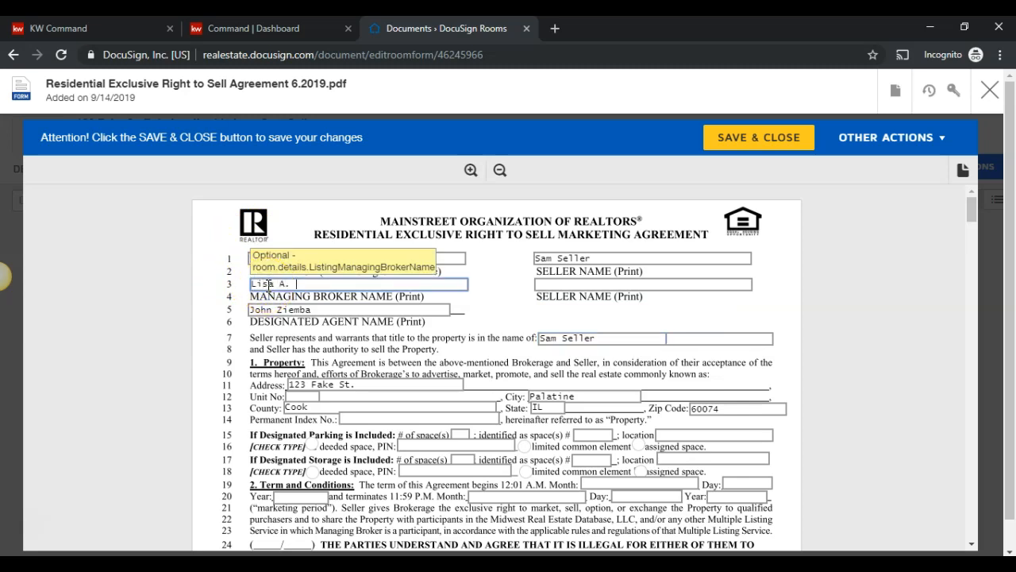
{"action": "type", "text": "Kowalenko"}
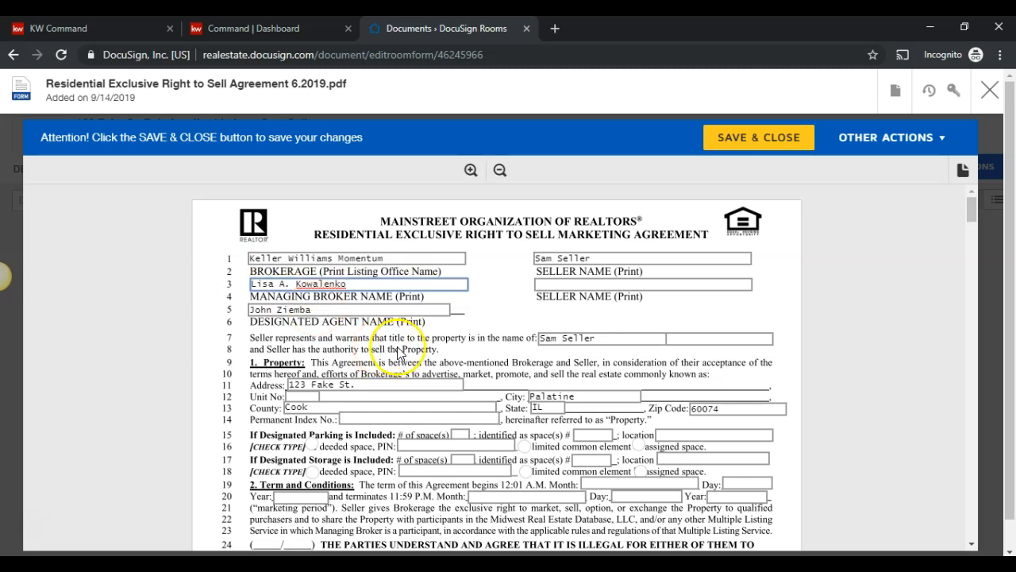
{"action": "scroll", "scroll_direction": "down", "scroll_amount": 3}
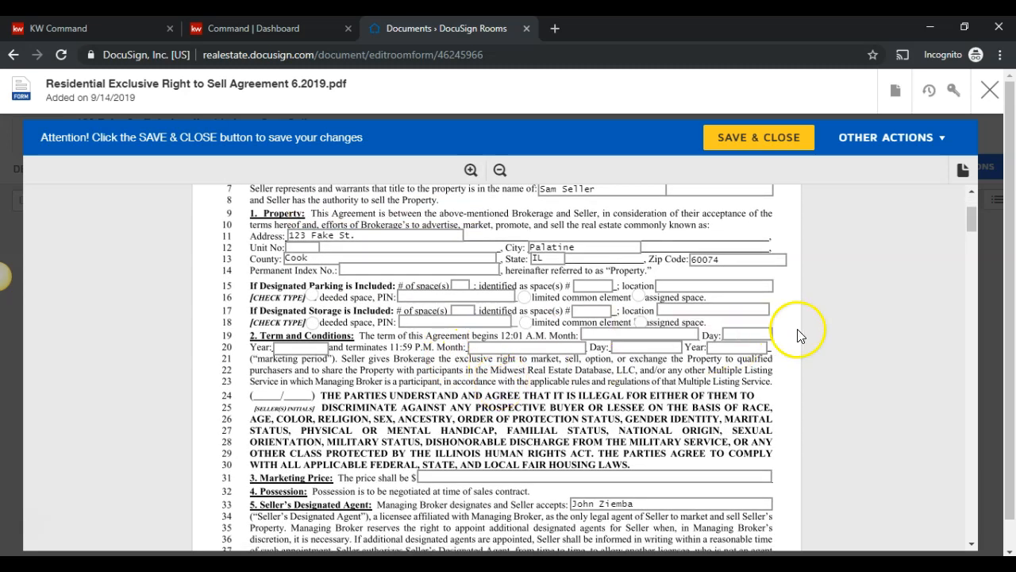
{"action": "mouse_move", "coordinate": [770, 441]}
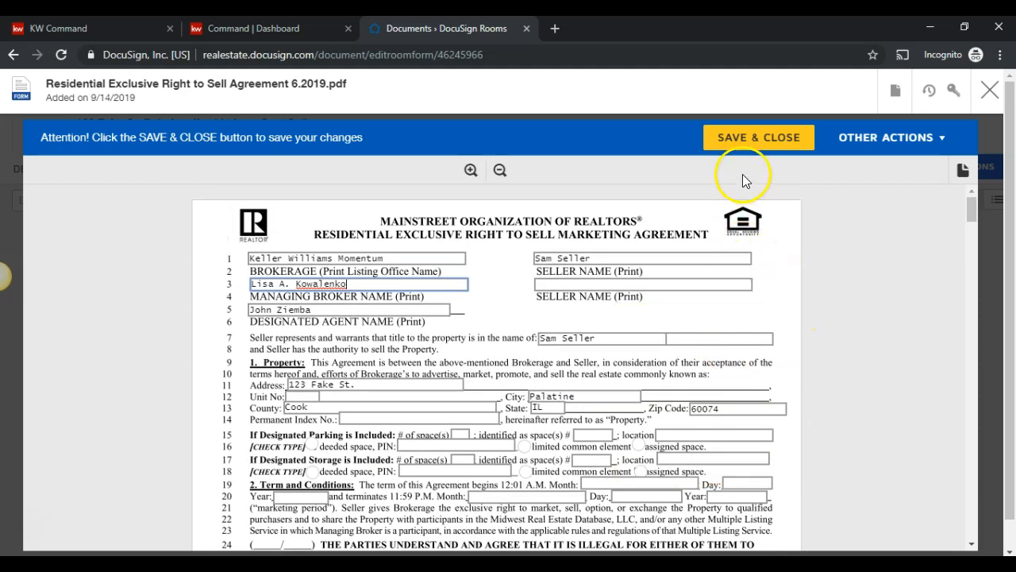
{"action": "left_click", "coordinate": [759, 136]}
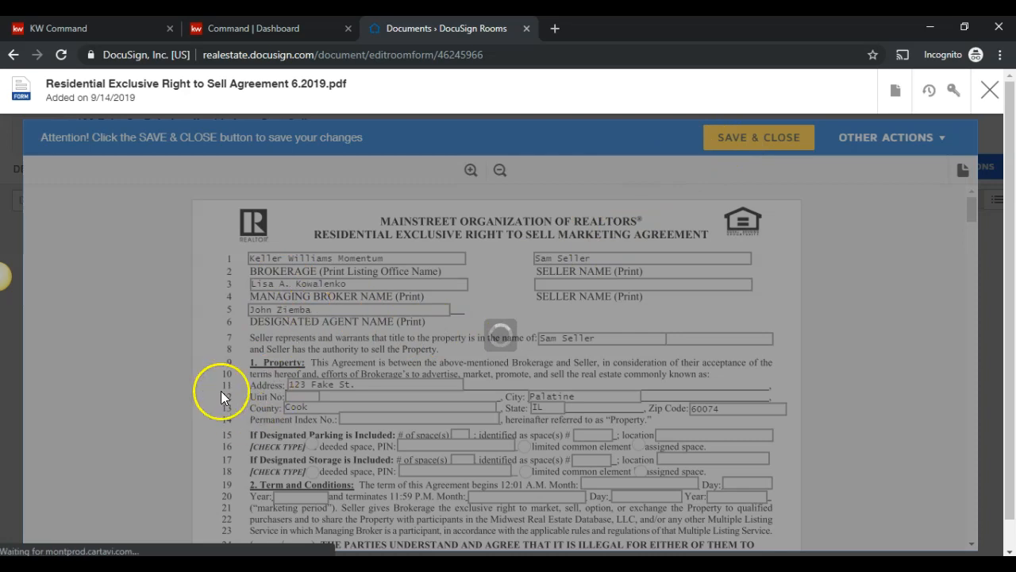
Step: Save and close the filled agreement, returning to the room's documents list
{"action": "left_click", "coordinate": [989, 90]}
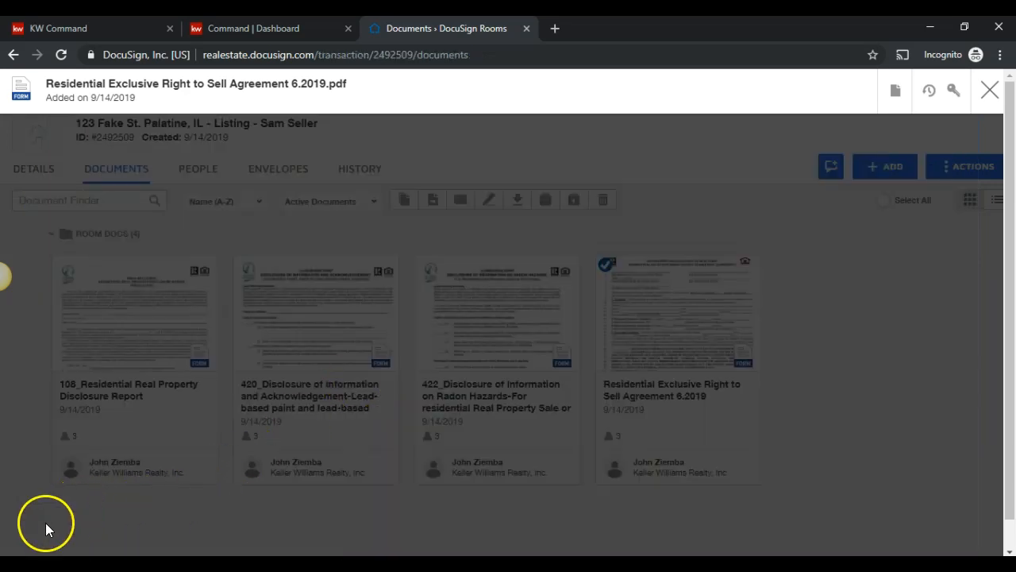
{"action": "left_click", "coordinate": [990, 89]}
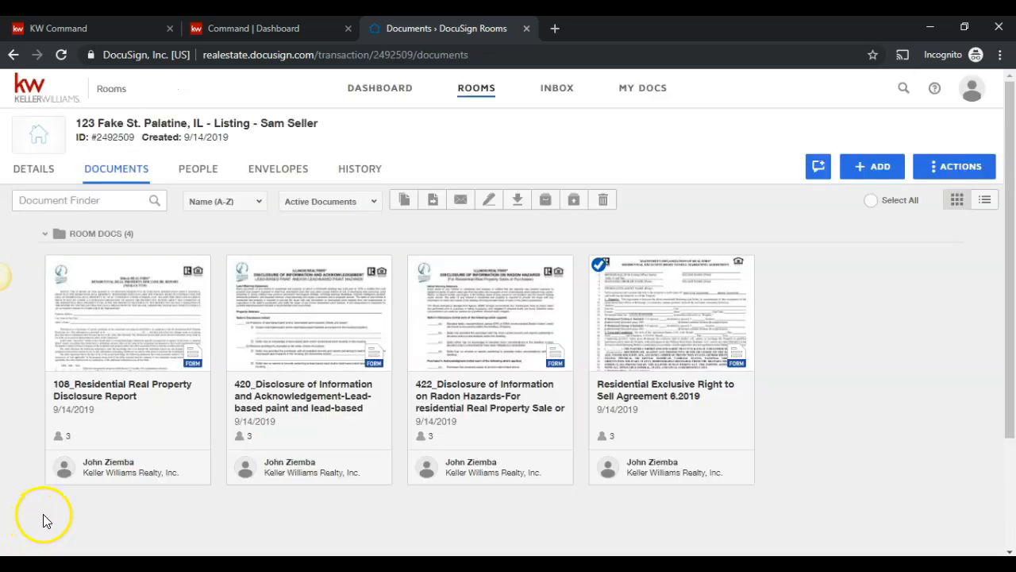